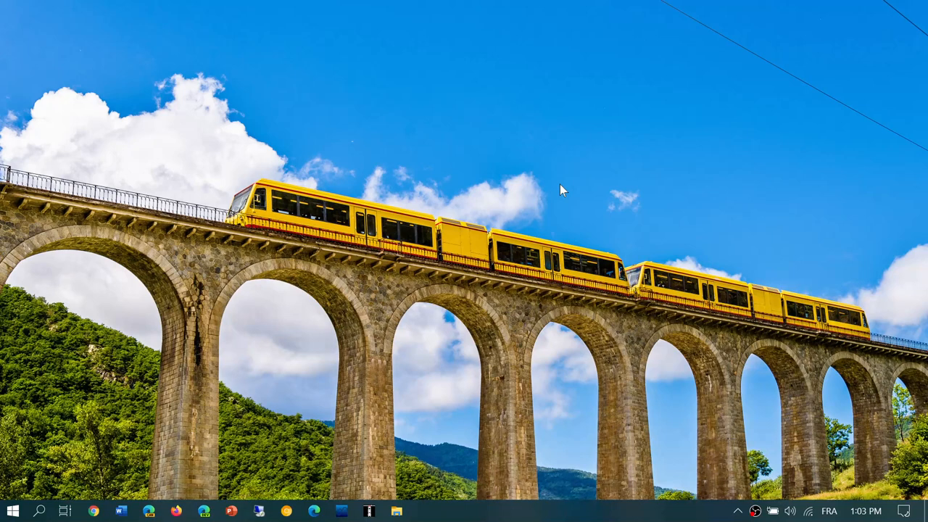
mouse_move(196, 504)
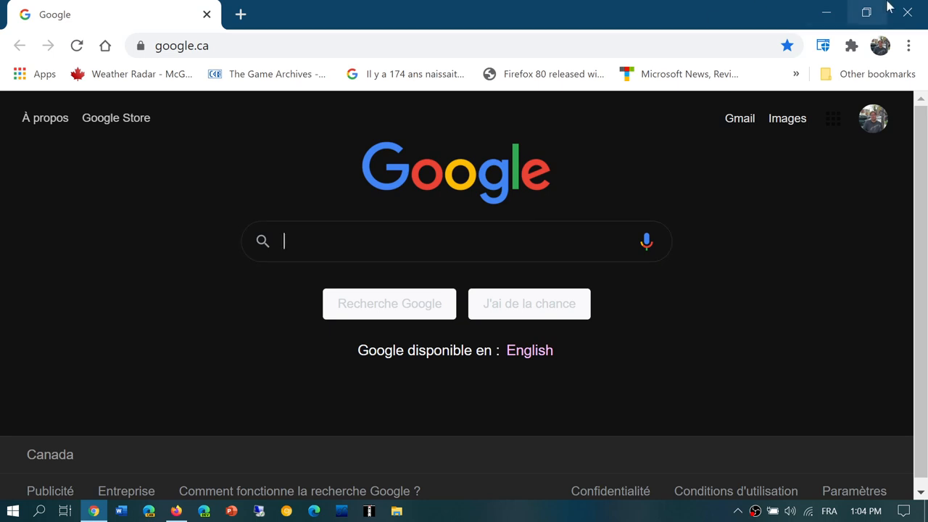
Step: Show About Google Chrome, confirming version 87.0.4280.66 is up to date
left_click(908, 45)
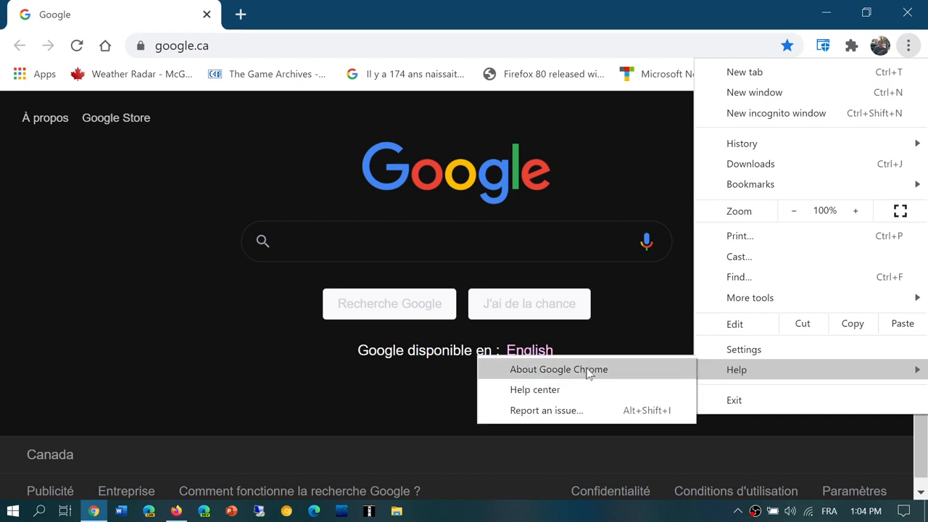
left_click(558, 370)
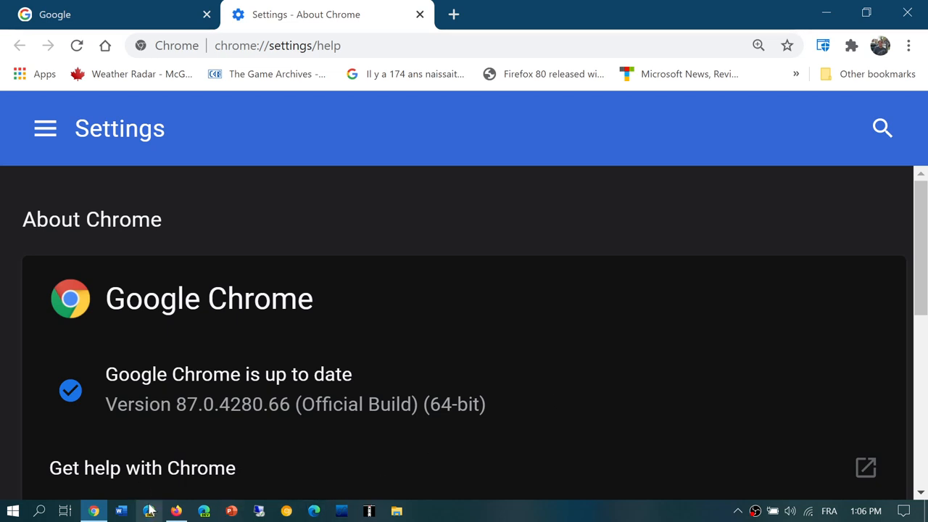
Step: Switch to Firefox and land on its Privacy & Security options page
left_click(148, 511)
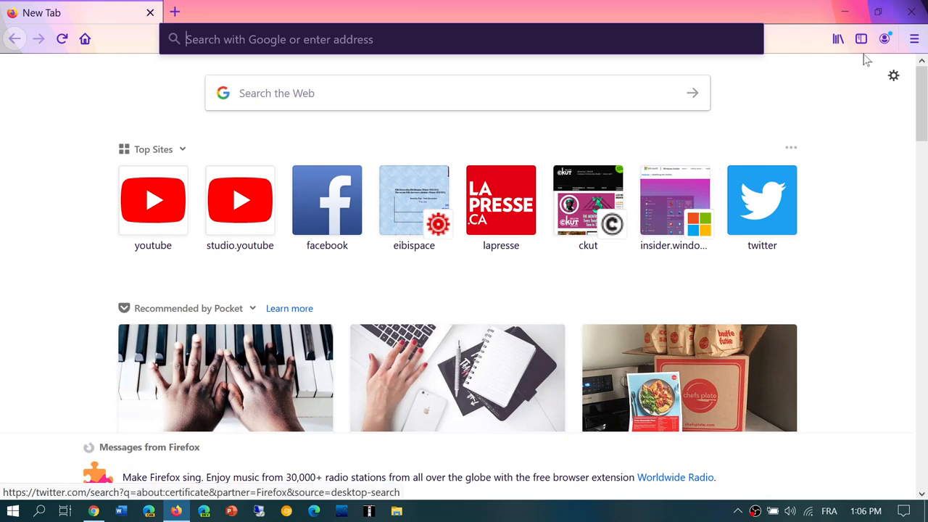
left_click(913, 39)
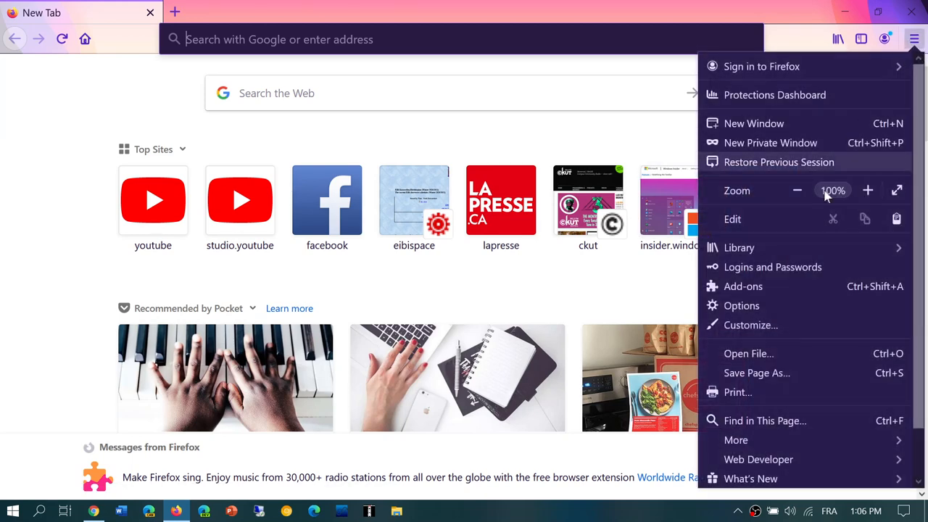
left_click(743, 305)
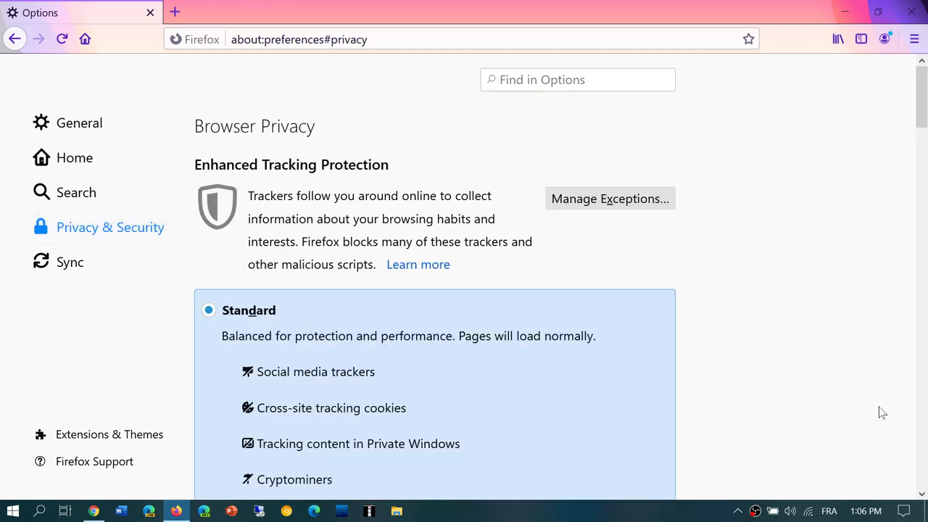
Step: Select 'Enable HTTPS-Only Mode in all windows' under HTTPS-Only Mode
scroll("down", 3)
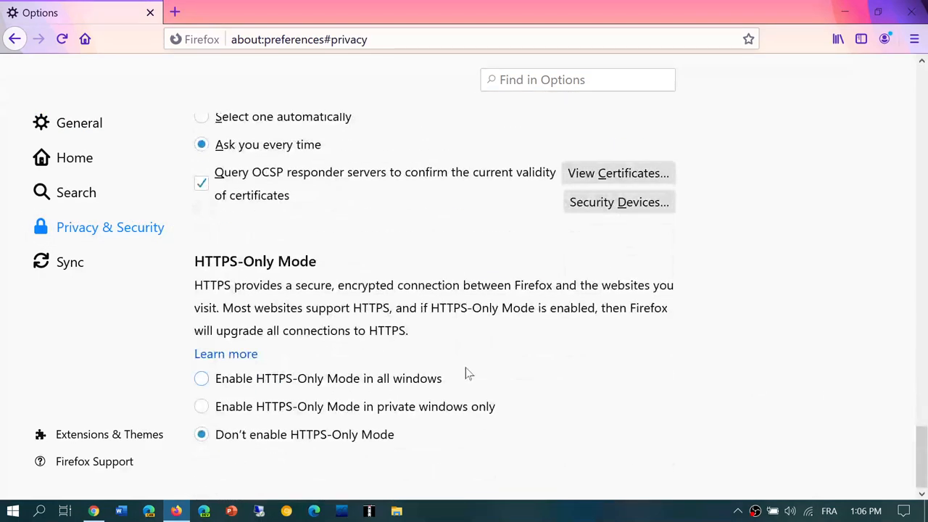
mouse_move(202, 378)
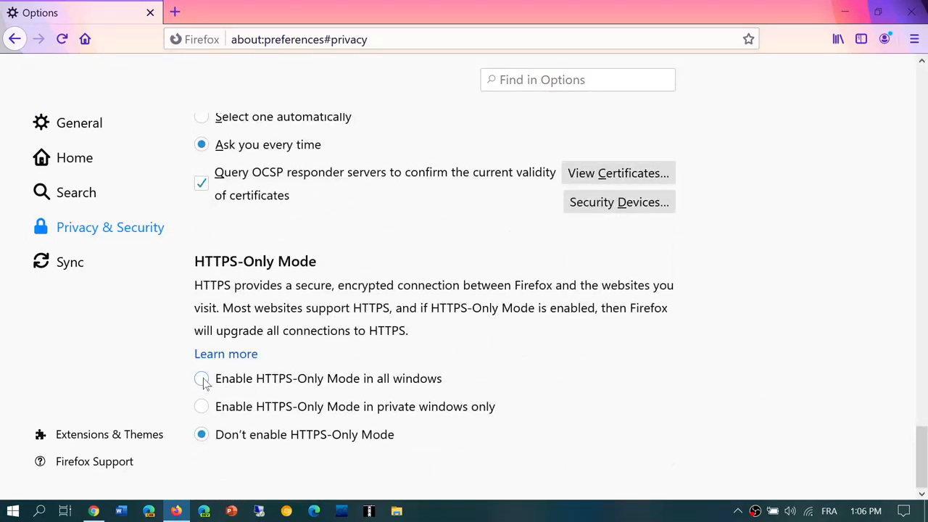
left_click(201, 378)
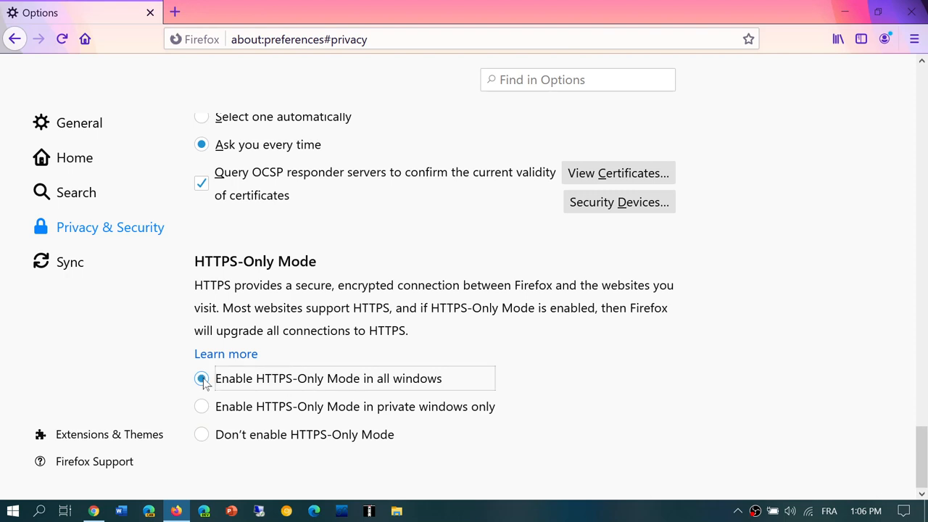
left_click(202, 377)
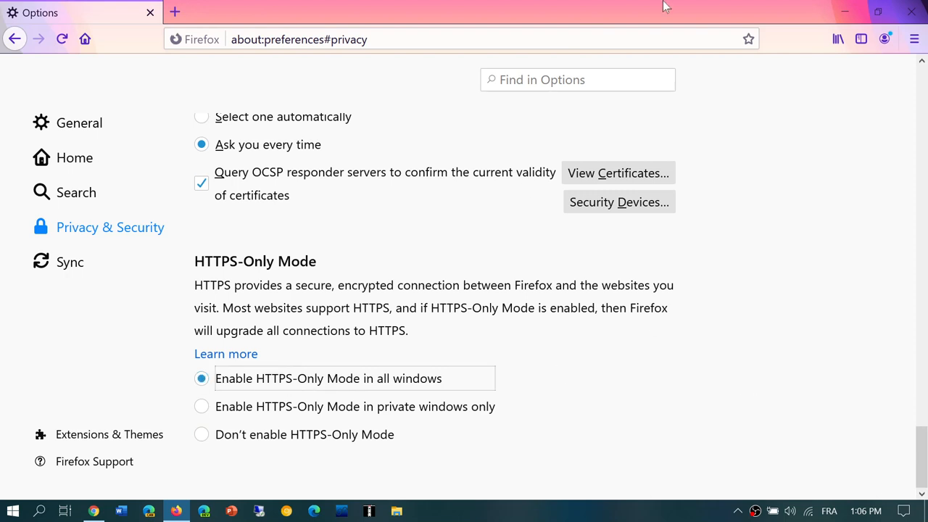
mouse_move(794, 185)
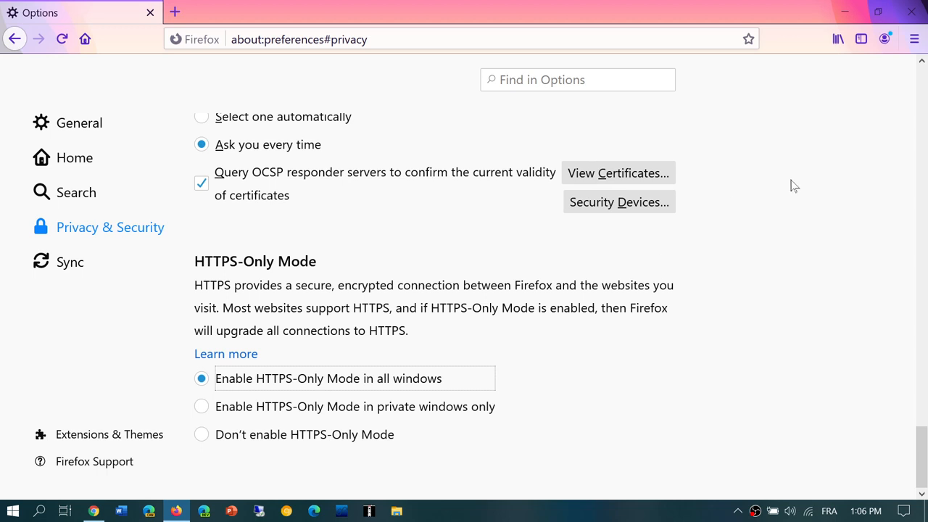
mouse_move(914, 9)
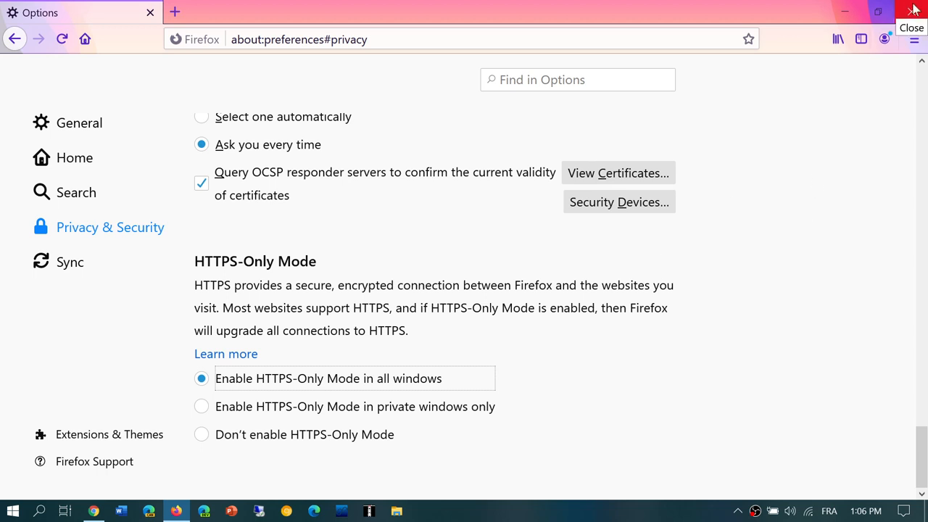